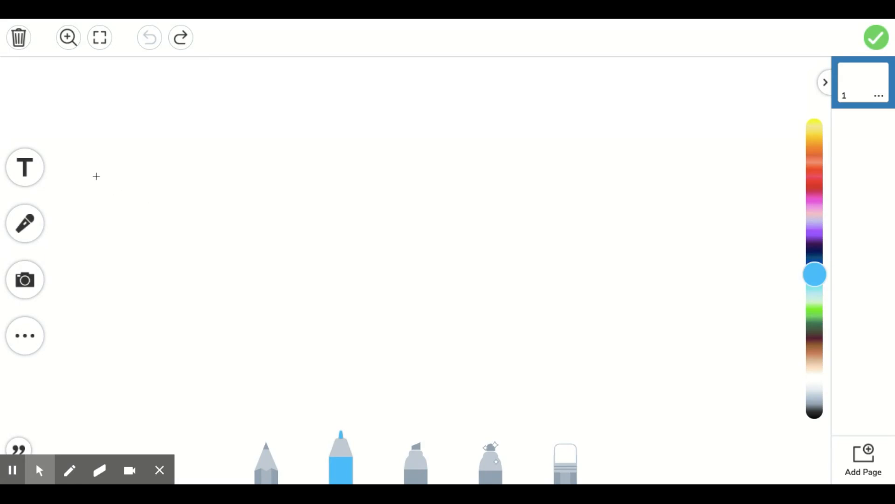
{"action": "mouse_move", "coordinate": [185, 425]}
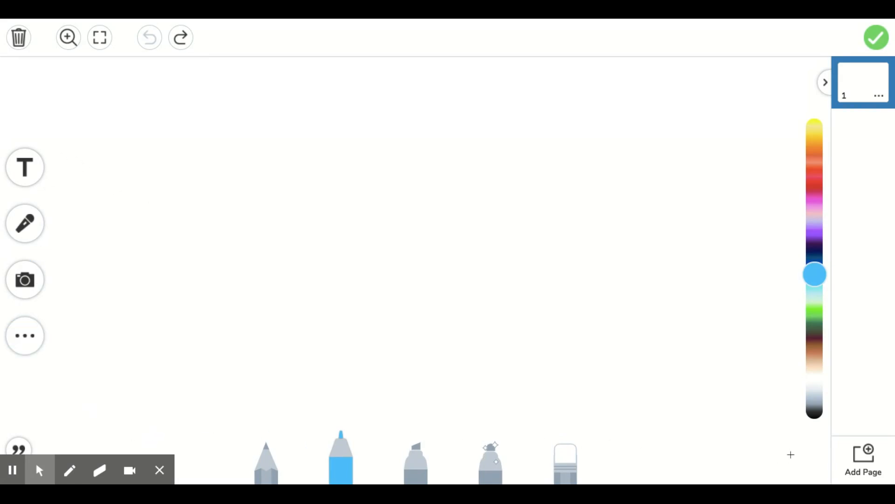
{"action": "mouse_move", "coordinate": [624, 337]}
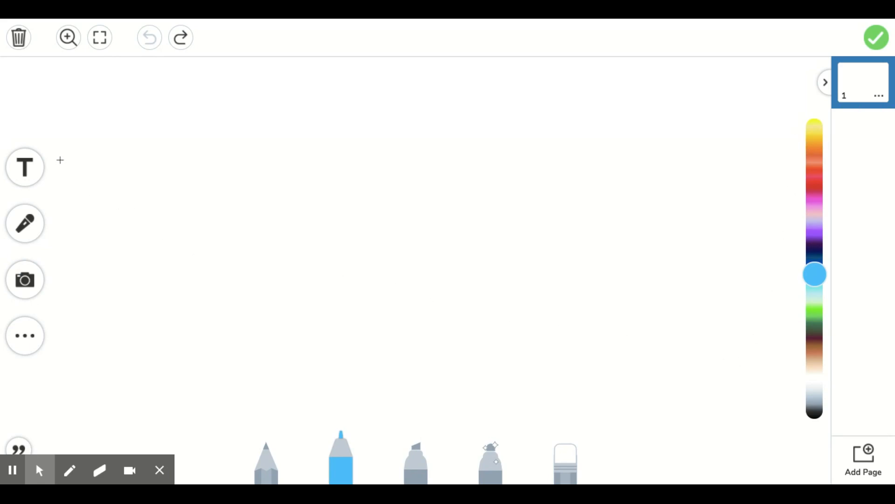
Reveal the More tray offering Shapes, Background and Link on the left toolbar.
{"action": "left_click", "coordinate": [24, 167]}
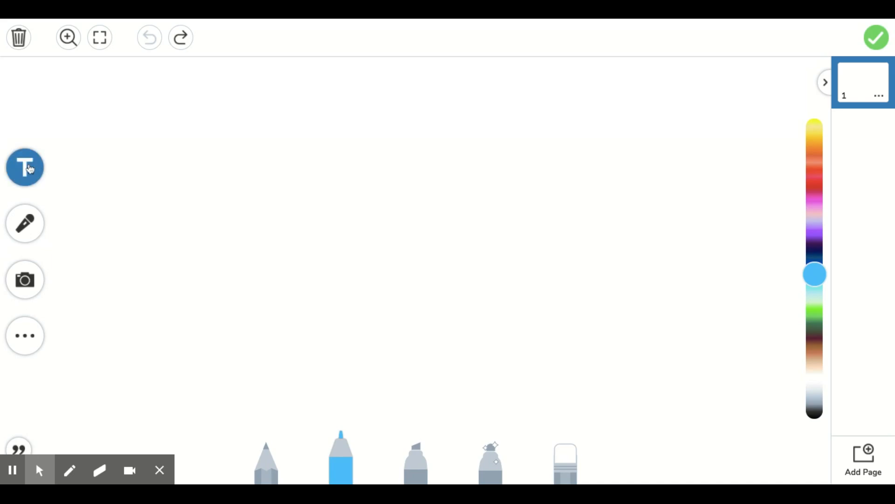
{"action": "left_click", "coordinate": [25, 334]}
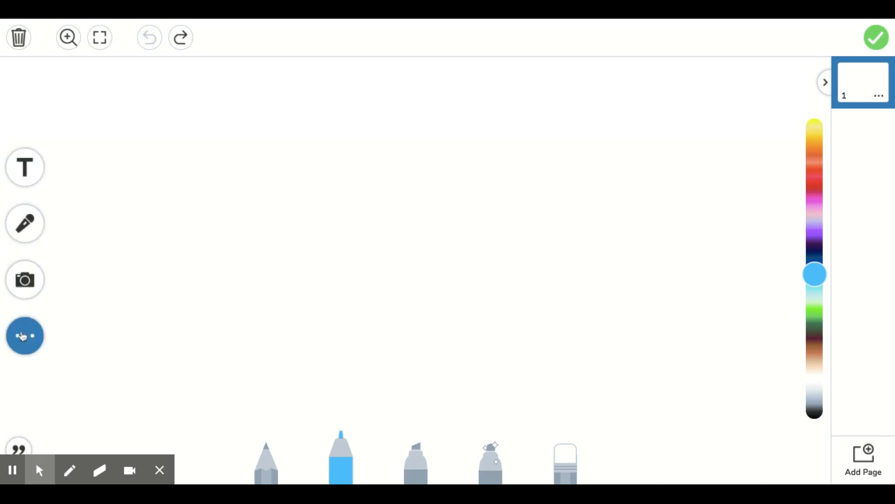
{"action": "left_click", "coordinate": [24, 336]}
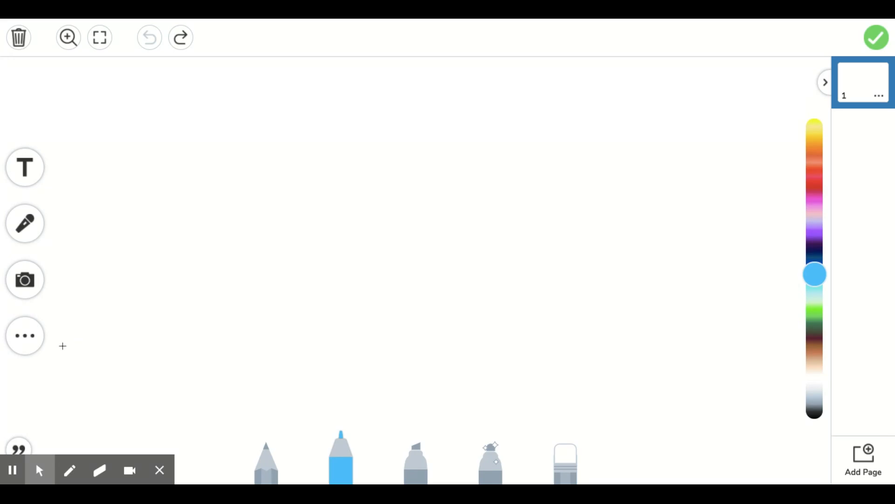
{"action": "left_click", "coordinate": [24, 335]}
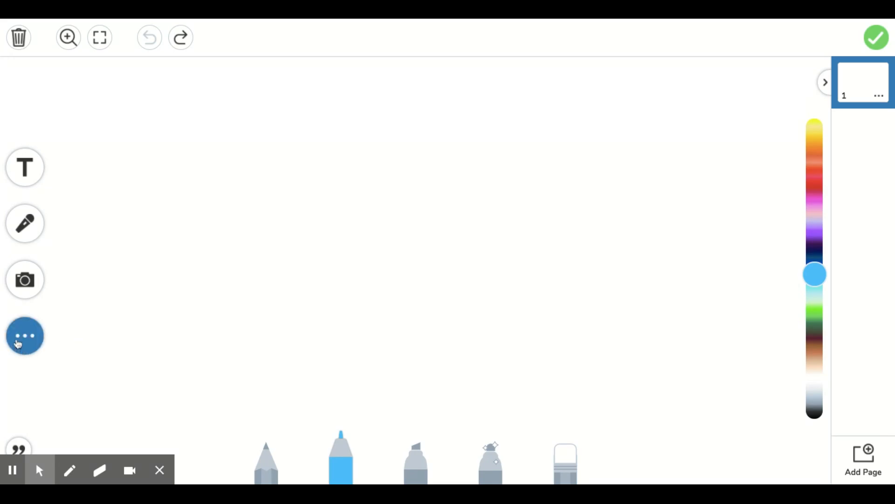
{"action": "left_click", "coordinate": [25, 336]}
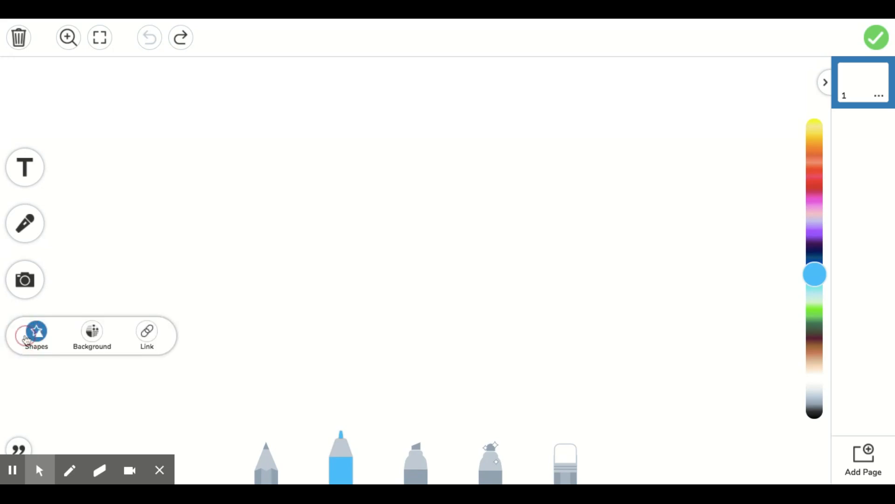
{"action": "left_click", "coordinate": [36, 331]}
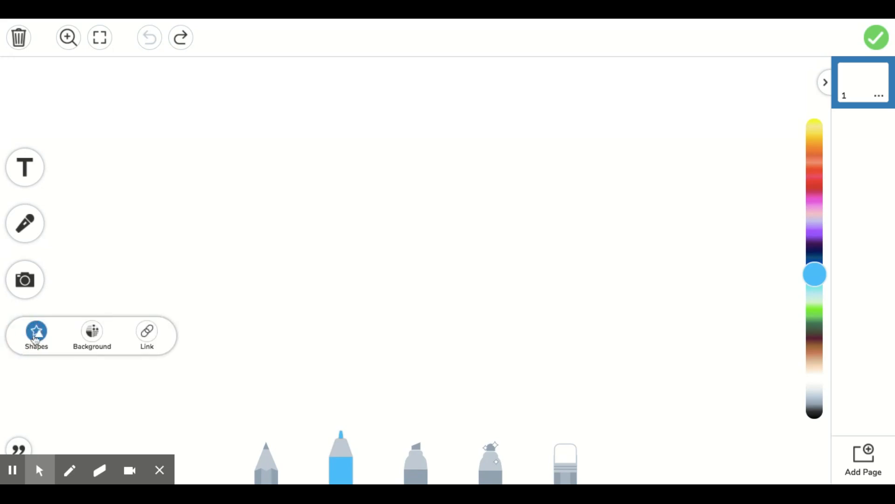
{"action": "mouse_move", "coordinate": [61, 345]}
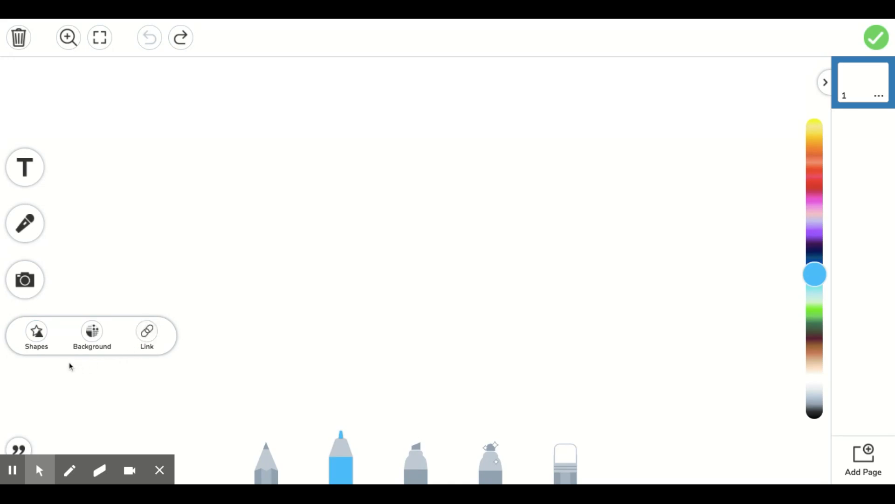
{"action": "mouse_move", "coordinate": [36, 360]}
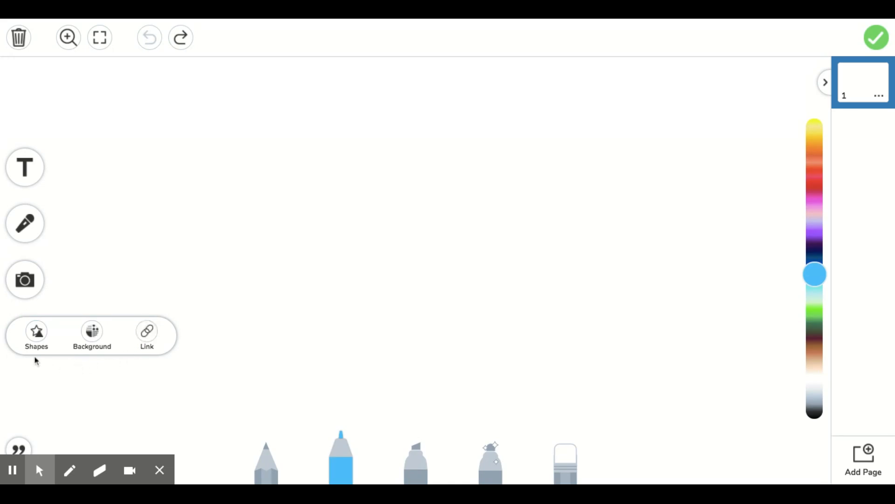
{"action": "left_click", "coordinate": [36, 331]}
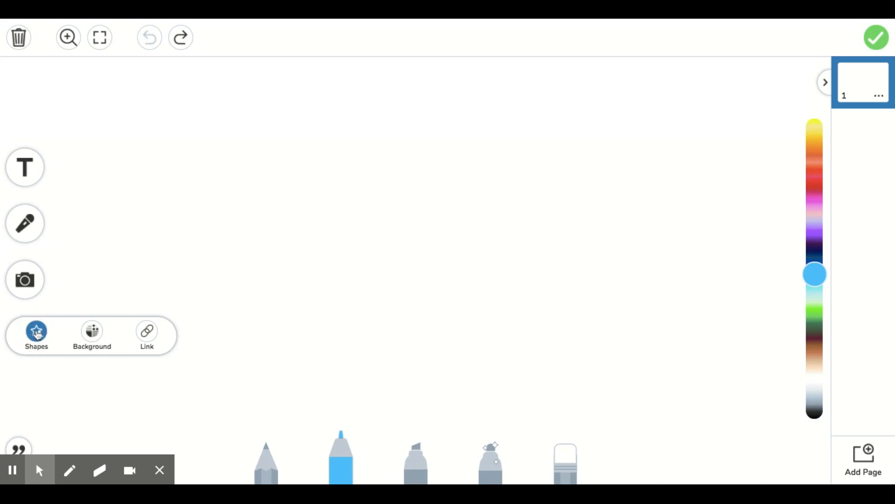
Show the Shapes gallery scrolled down to the base-ten blocks and math symbols row.
{"action": "left_click", "coordinate": [37, 336]}
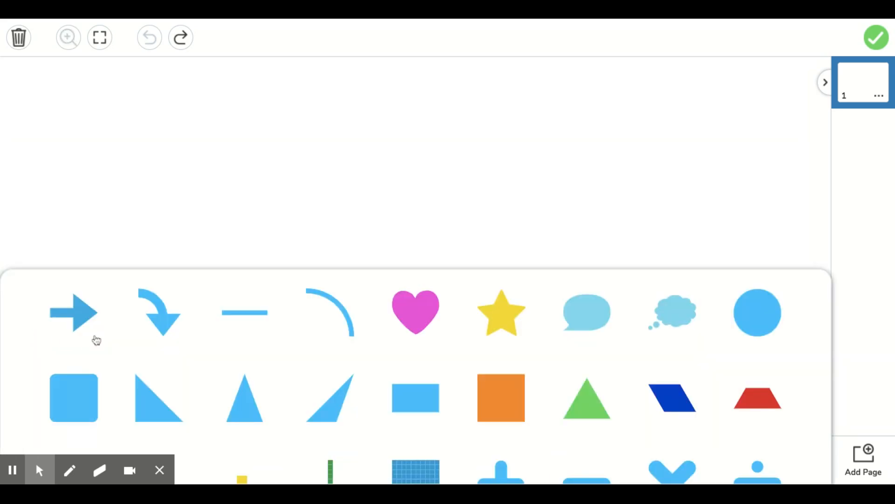
{"action": "scroll", "scroll_direction": "down", "scroll_amount": 3}
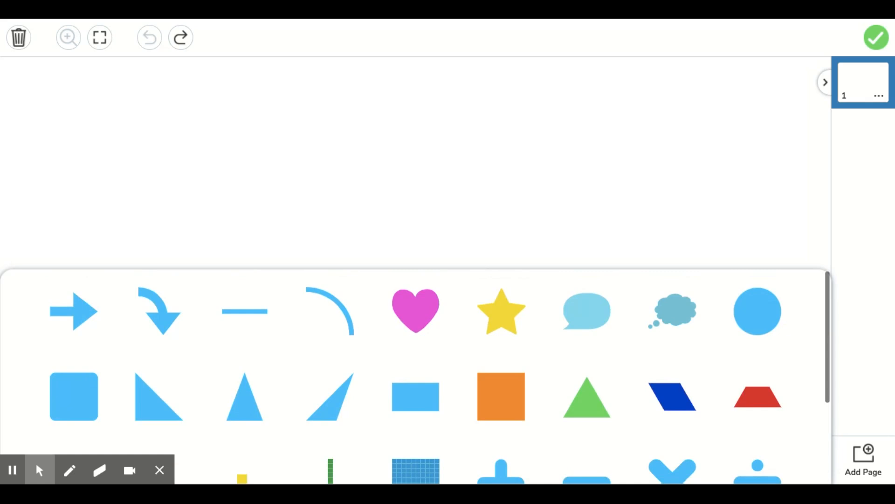
{"action": "scroll", "scroll_direction": "down", "scroll_amount": 3}
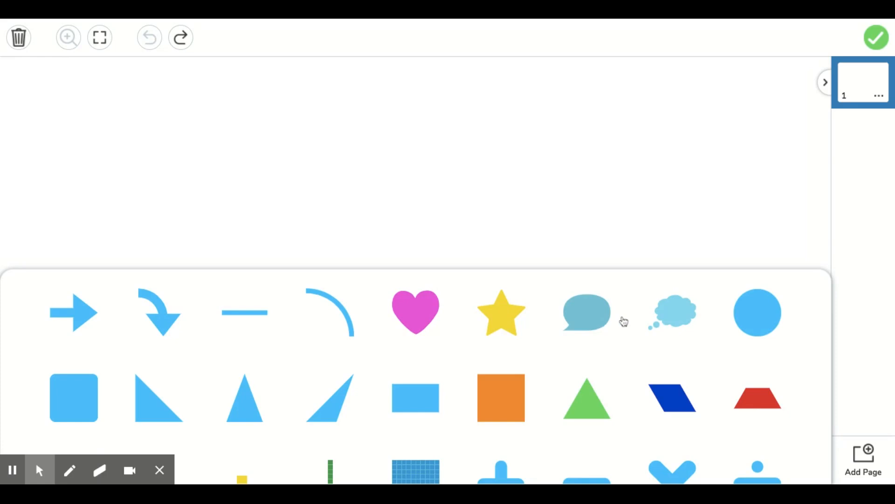
{"action": "mouse_move", "coordinate": [118, 387]}
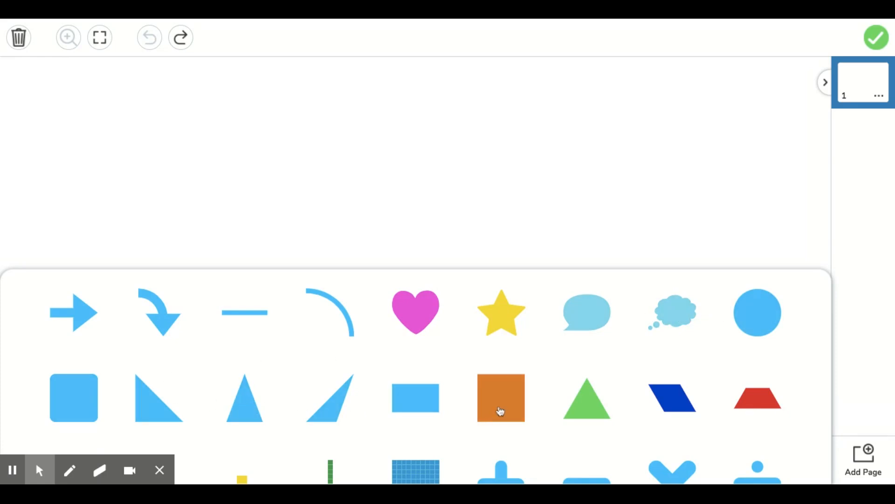
{"action": "scroll", "scroll_direction": "down", "scroll_amount": 3}
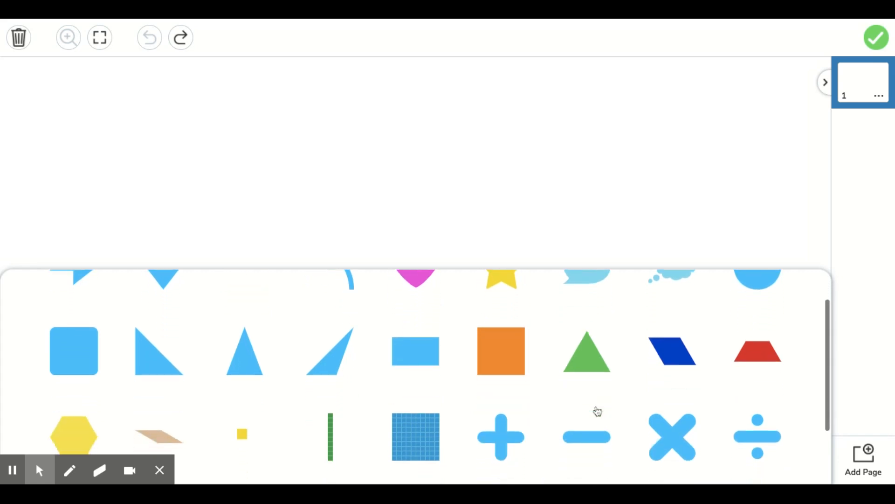
{"action": "scroll", "scroll_direction": "down", "scroll_amount": 3}
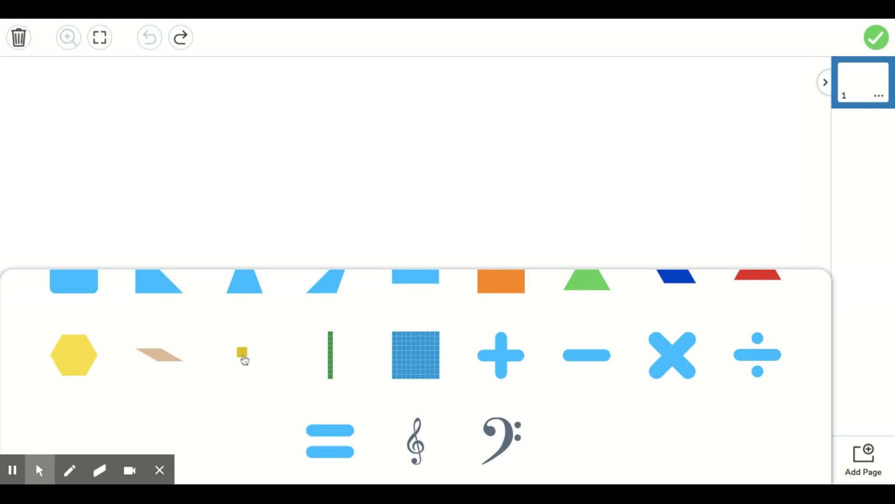
Add a base-ten rod, hundred flat, pink heart and yellow star to the canvas.
{"action": "left_click_drag", "start_coordinate": [243, 352], "coordinate": [364, 176]}
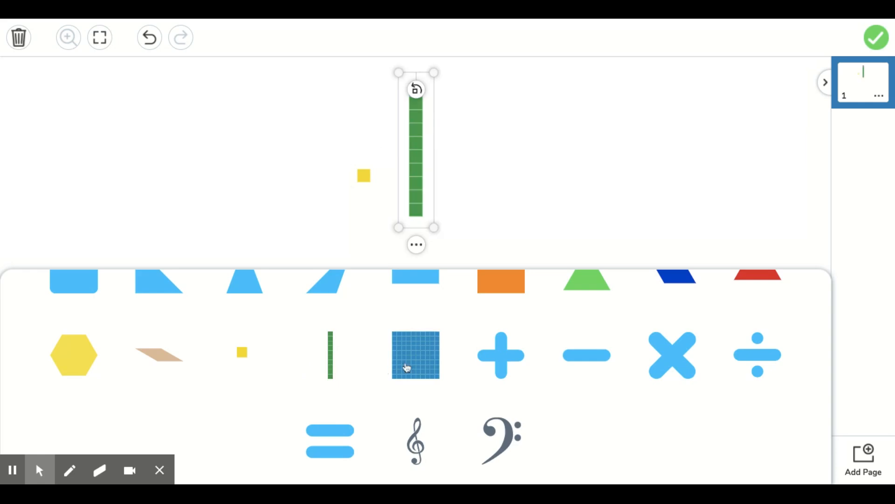
{"action": "left_click", "coordinate": [414, 354]}
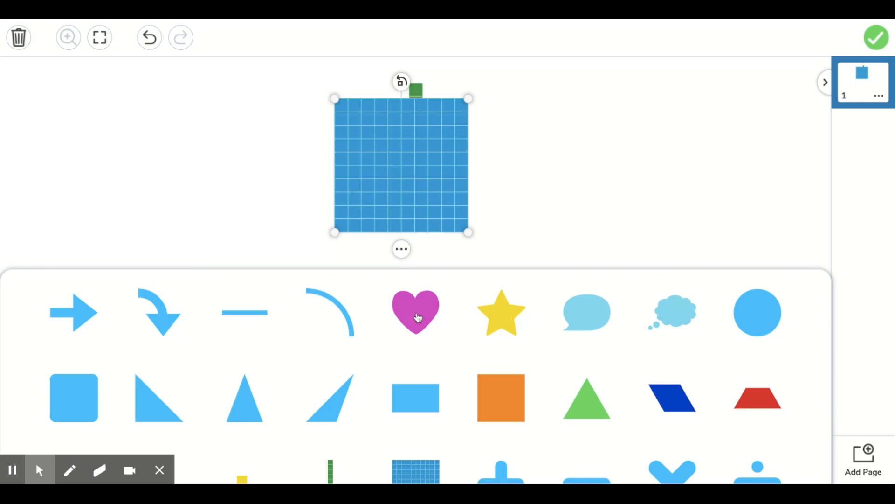
{"action": "left_click", "coordinate": [415, 313]}
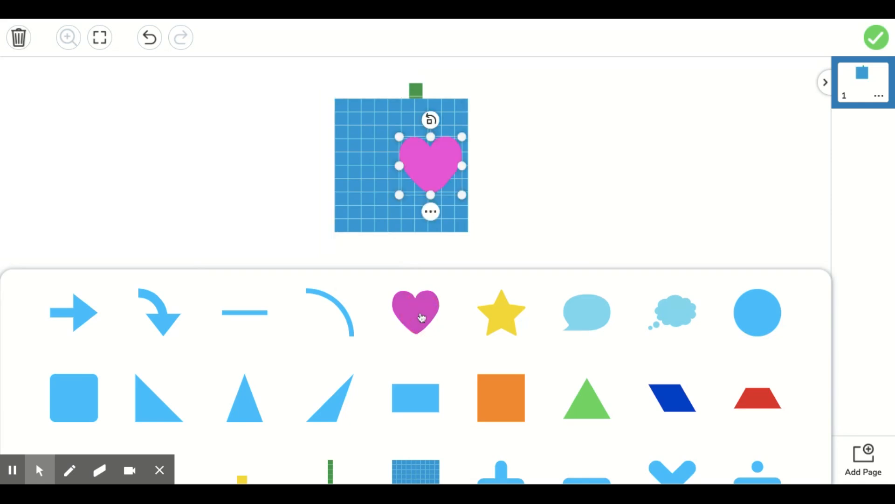
{"action": "left_click", "coordinate": [501, 312]}
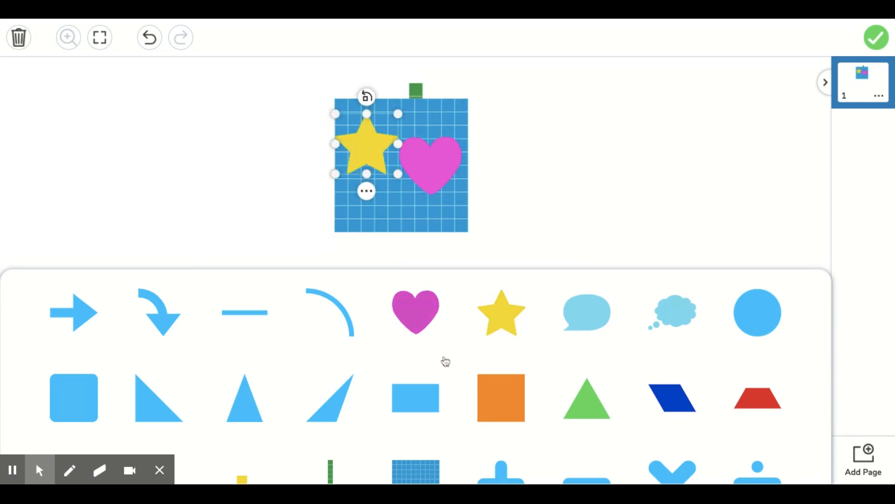
{"action": "scroll", "scroll_direction": "down", "scroll_amount": 3}
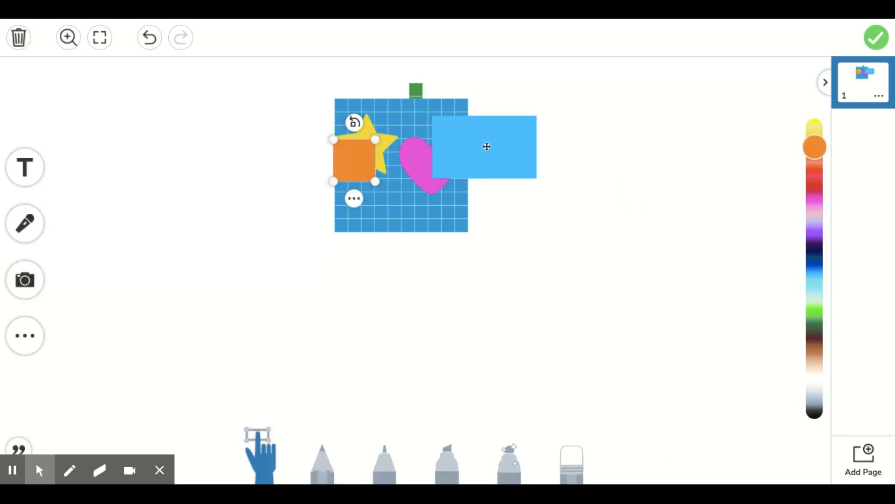
Move the blue rectangle to the upper right and the pink heart just below it.
{"action": "left_click_drag", "start_coordinate": [485, 146], "coordinate": [662, 123]}
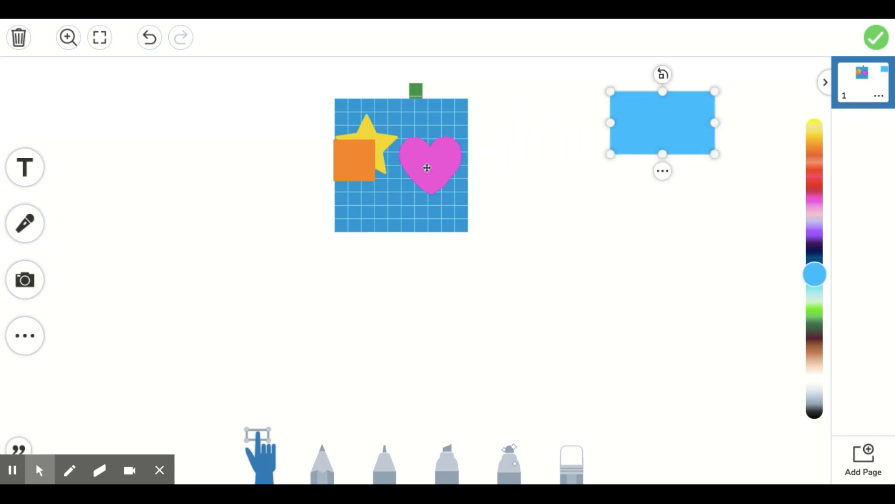
{"action": "left_click", "coordinate": [431, 166]}
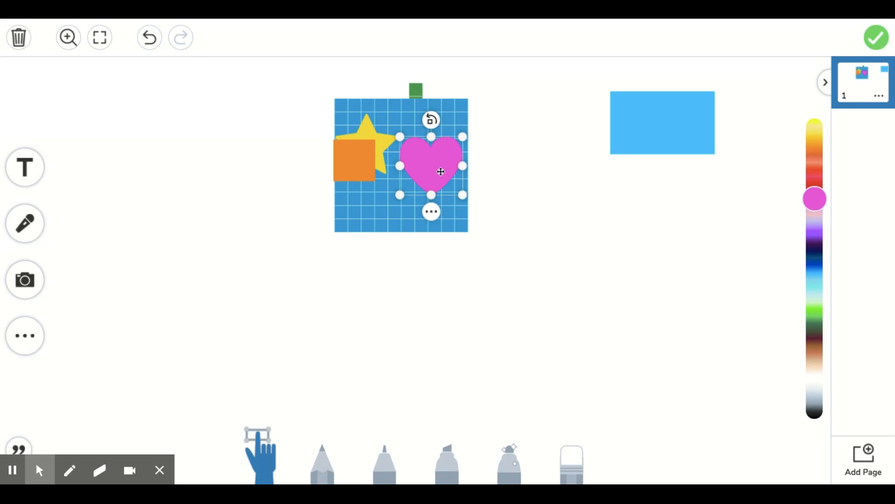
{"action": "left_click_drag", "start_coordinate": [441, 171], "coordinate": [665, 214]}
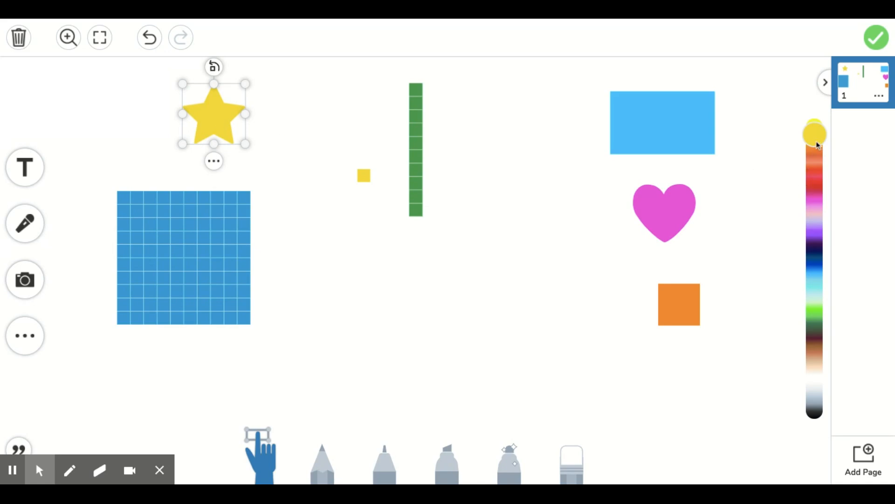
Recolour the star green and shrink it to a small size.
{"action": "left_click", "coordinate": [815, 174]}
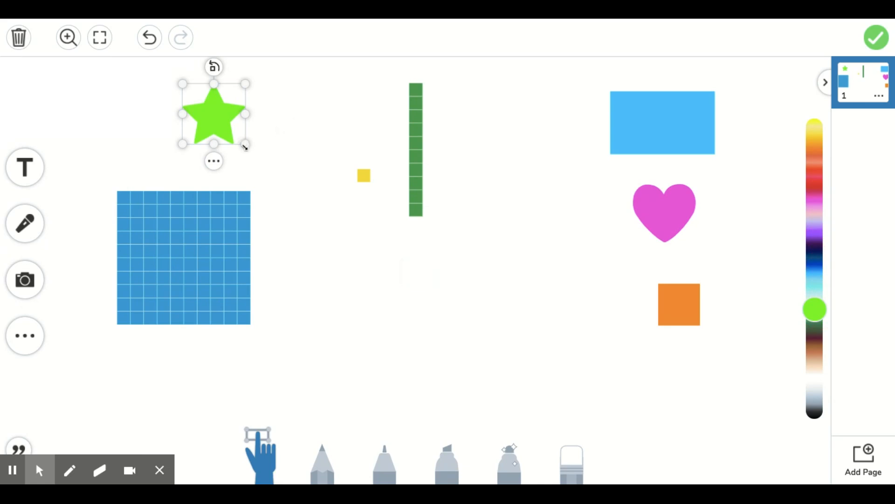
{"action": "left_click_drag", "start_coordinate": [183, 257], "coordinate": [541, 302]}
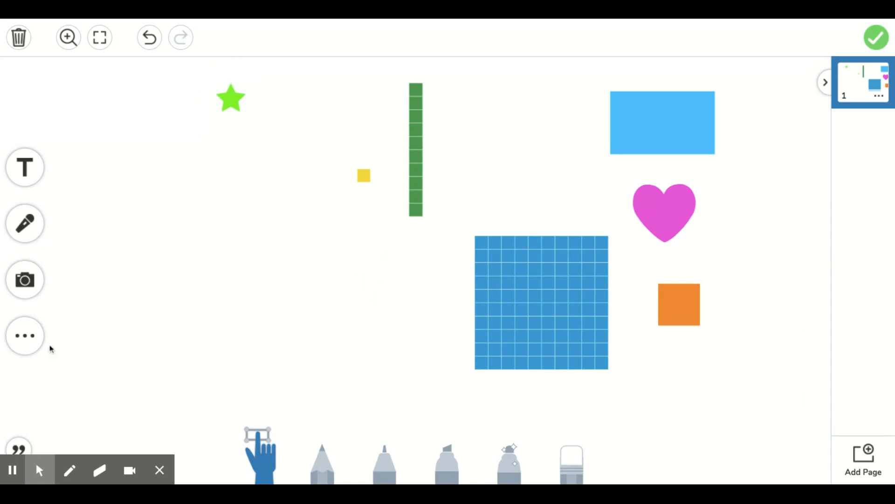
Reopen the More tray with the Shapes, Background and Link options.
{"action": "left_click", "coordinate": [25, 335]}
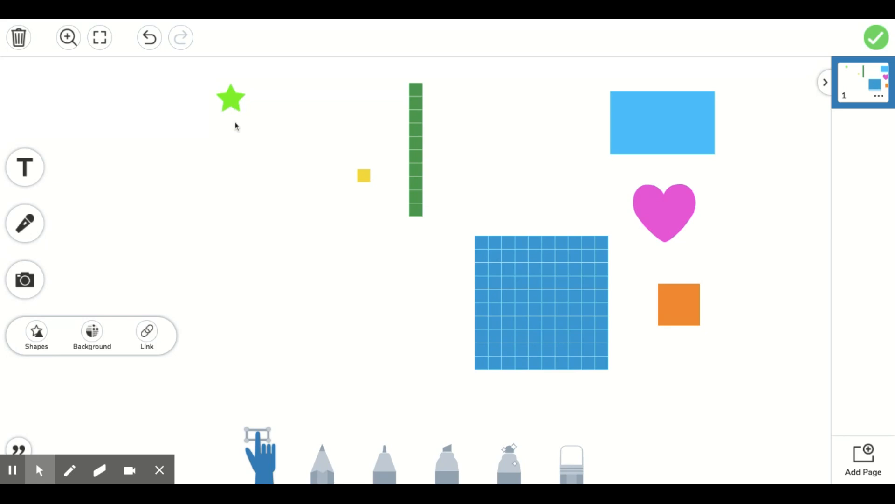
{"action": "mouse_move", "coordinate": [252, 352]}
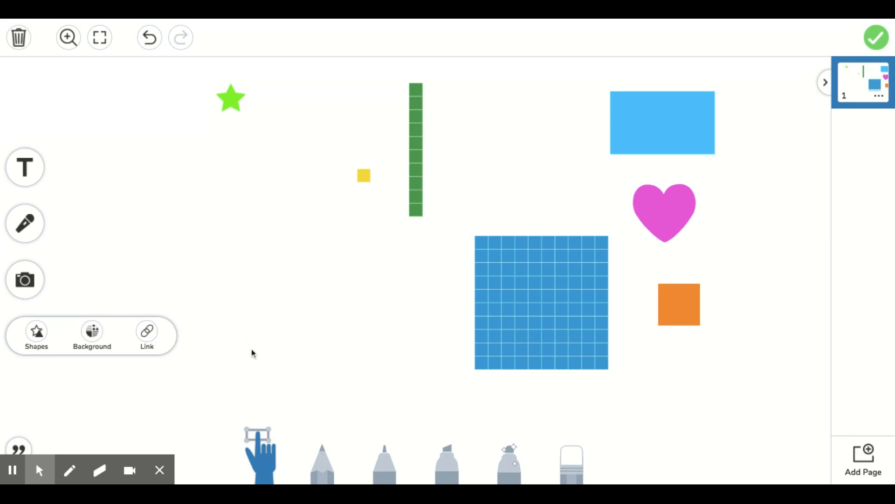